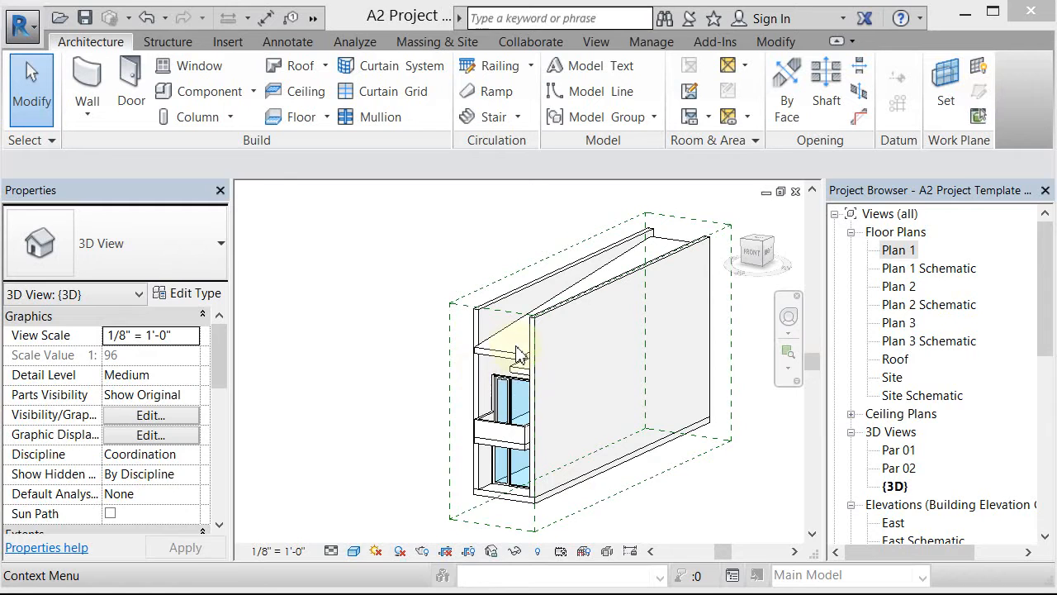
pyautogui.moveTo(719, 310)
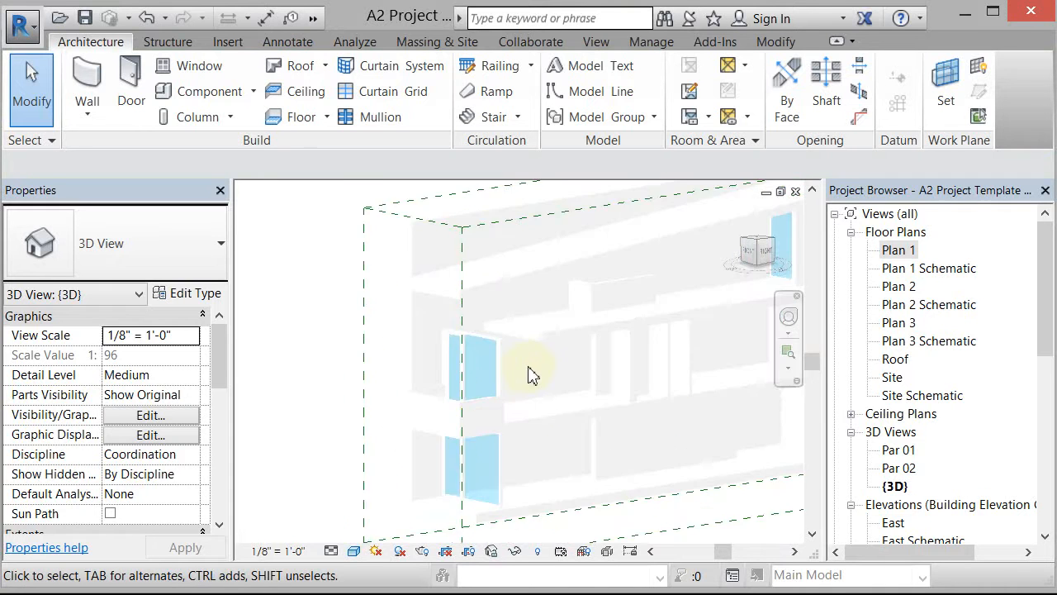
# Step: Raise the second-level curtain wall's top constraint to the roof level, deleting the conflicting mullions
pyautogui.moveTo(578, 371); pyautogui.dragTo(529, 347)
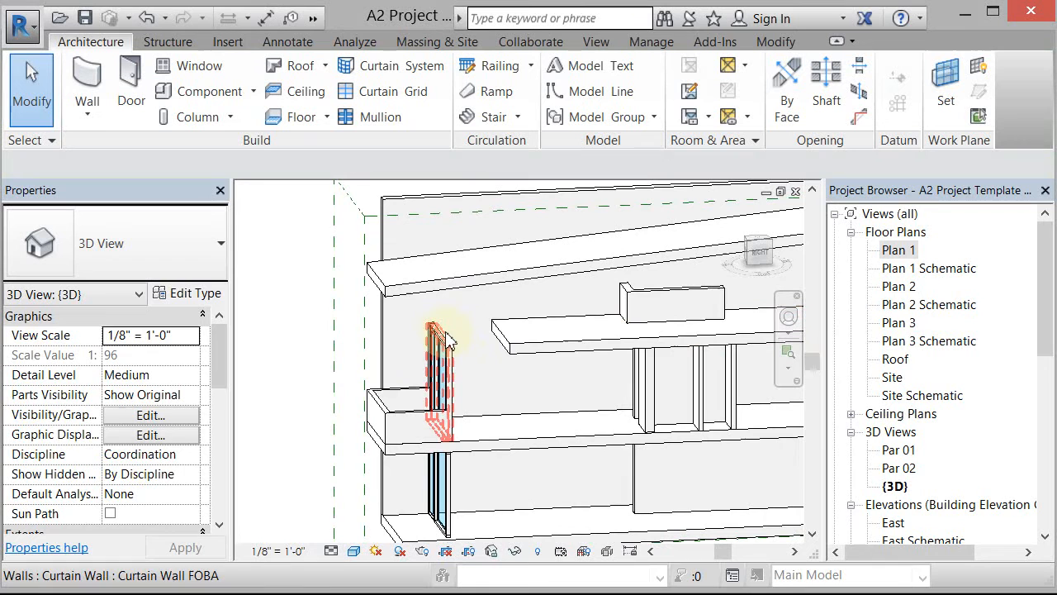
pyautogui.moveTo(450, 285)
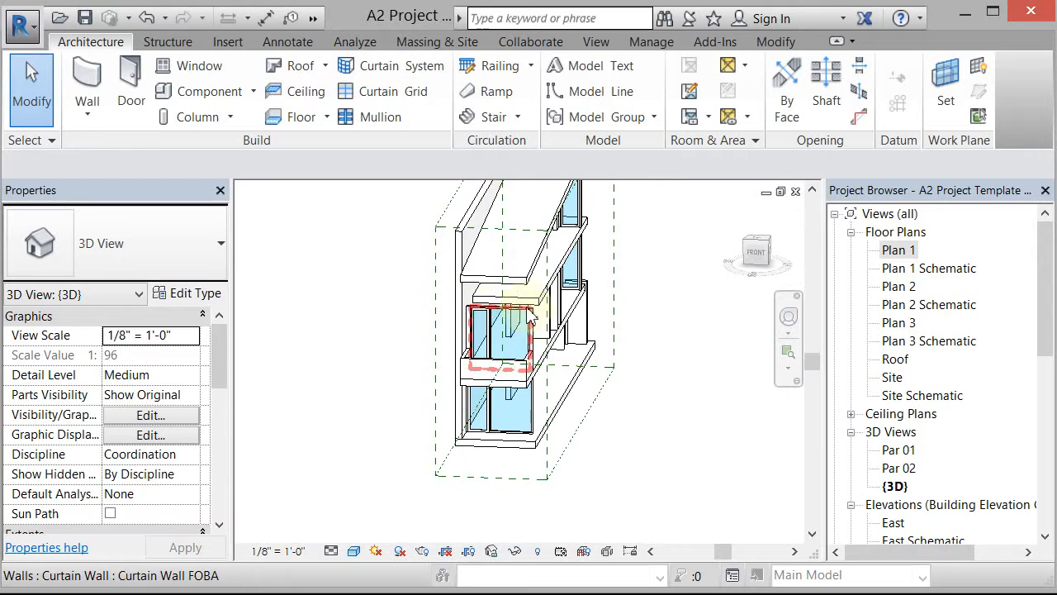
pyautogui.click(649, 475)
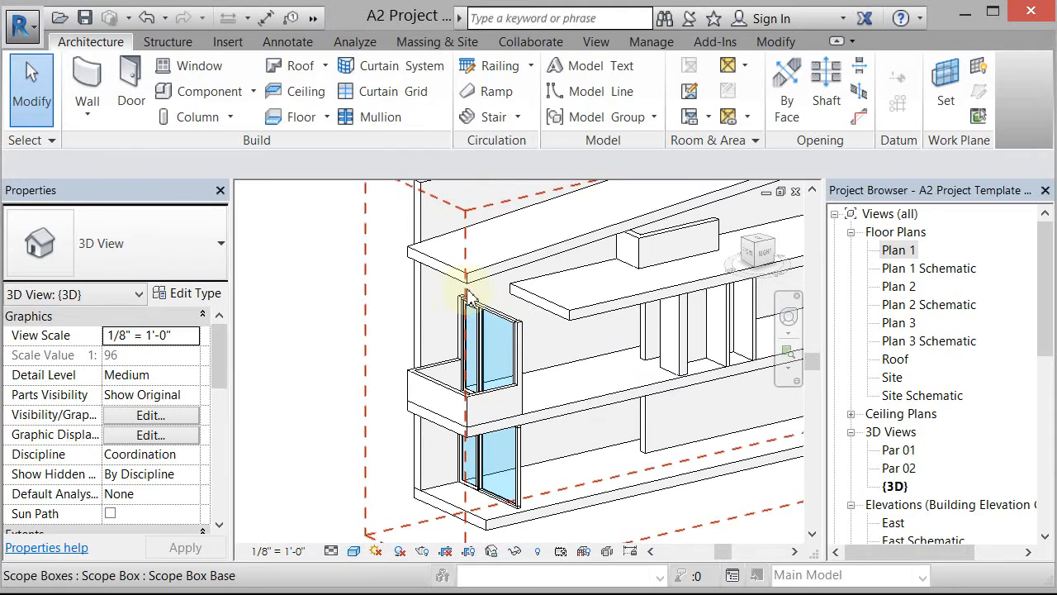
pyautogui.moveTo(454, 409)
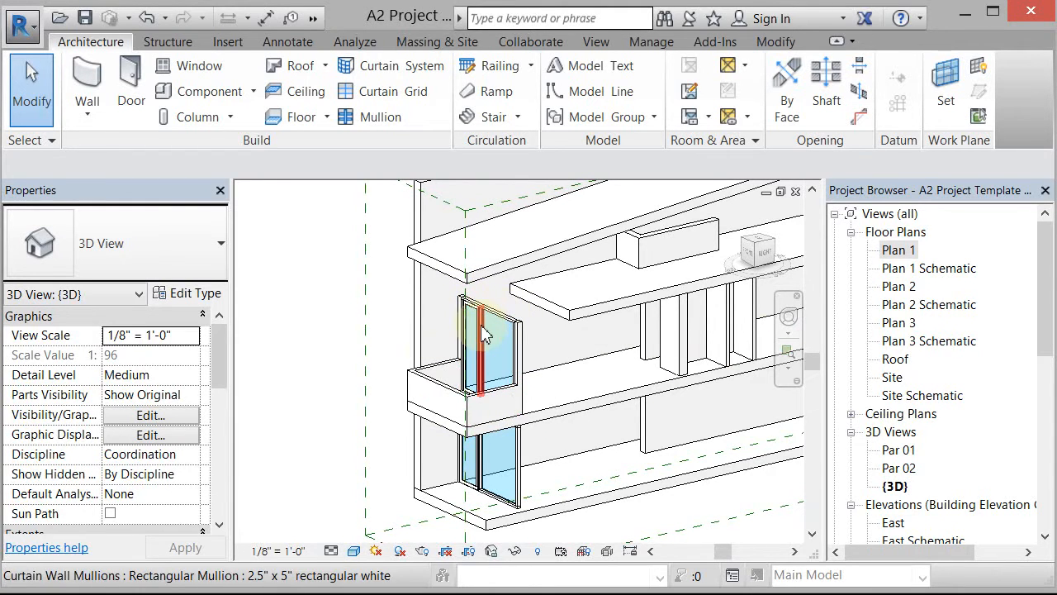
pyautogui.moveTo(483, 339)
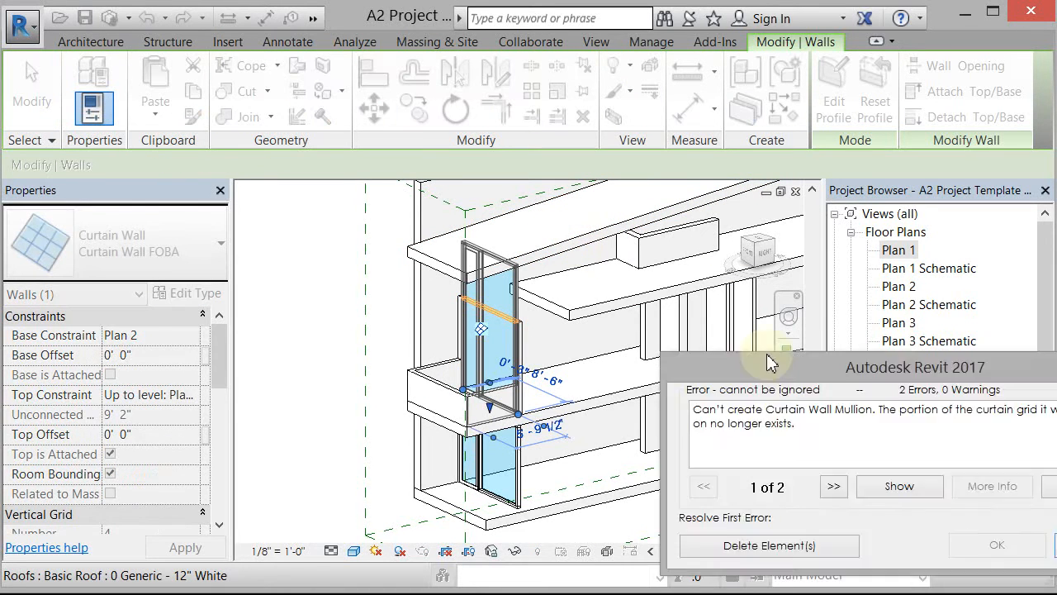
pyautogui.moveTo(769, 367); pyautogui.dragTo(645, 213)
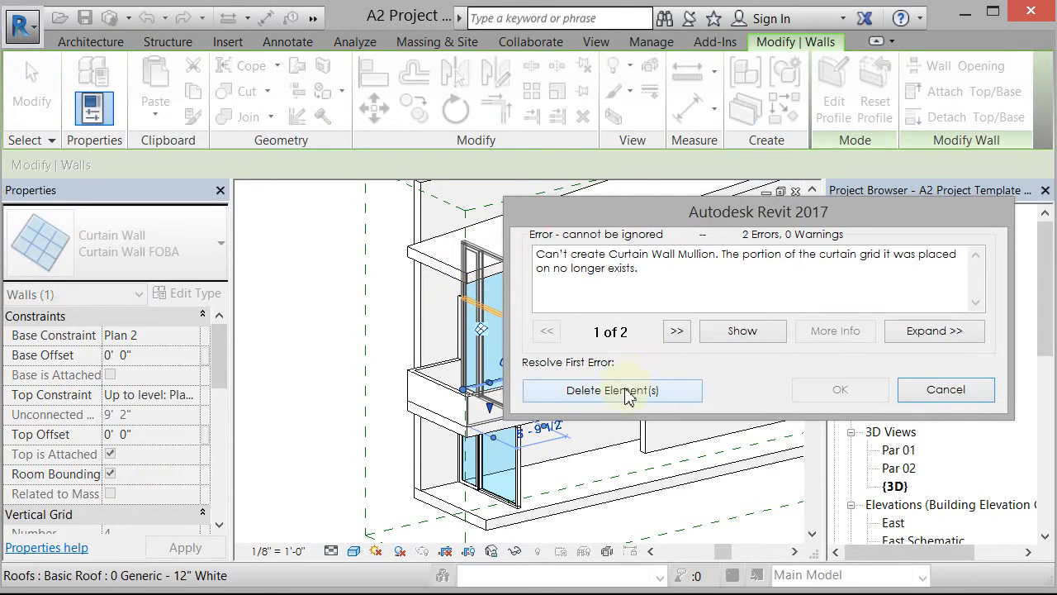
pyautogui.click(612, 390)
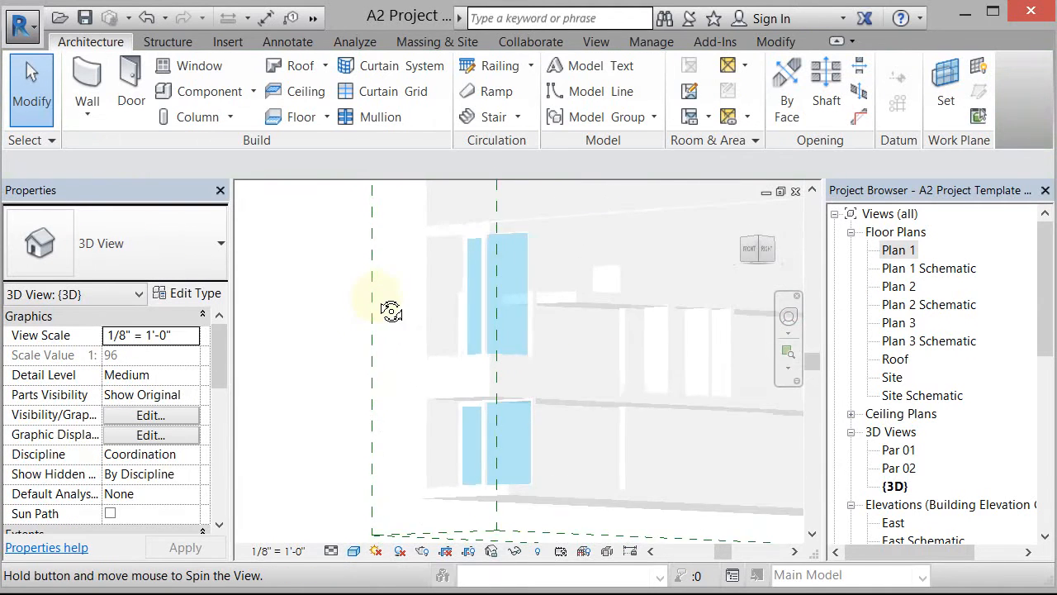
# Step: Attach the tops of both narrow side walls to the roof slab above
pyautogui.moveTo(388, 312); pyautogui.dragTo(417, 312)
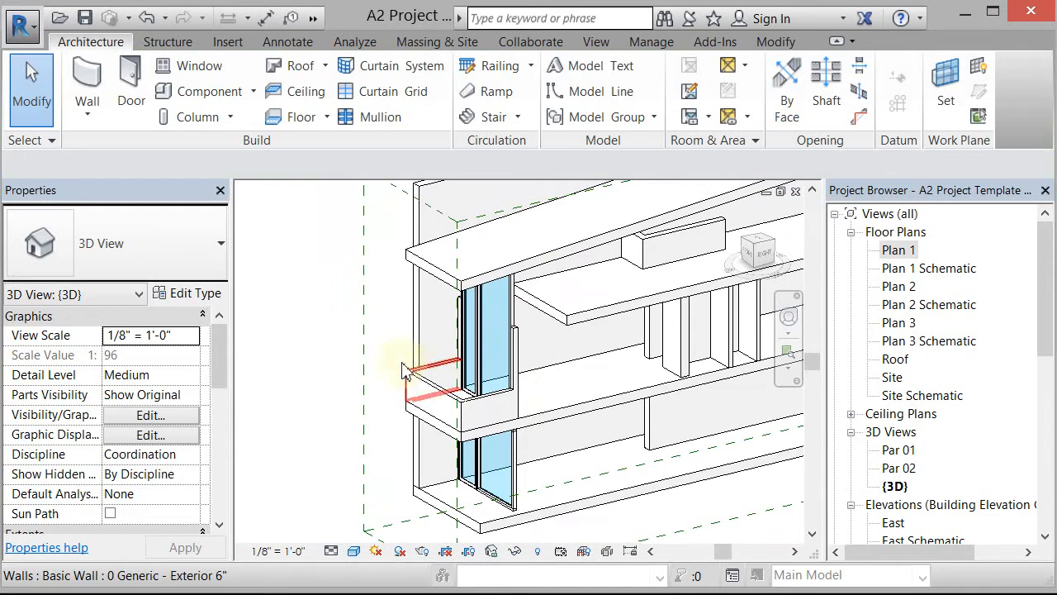
pyautogui.click(512, 331)
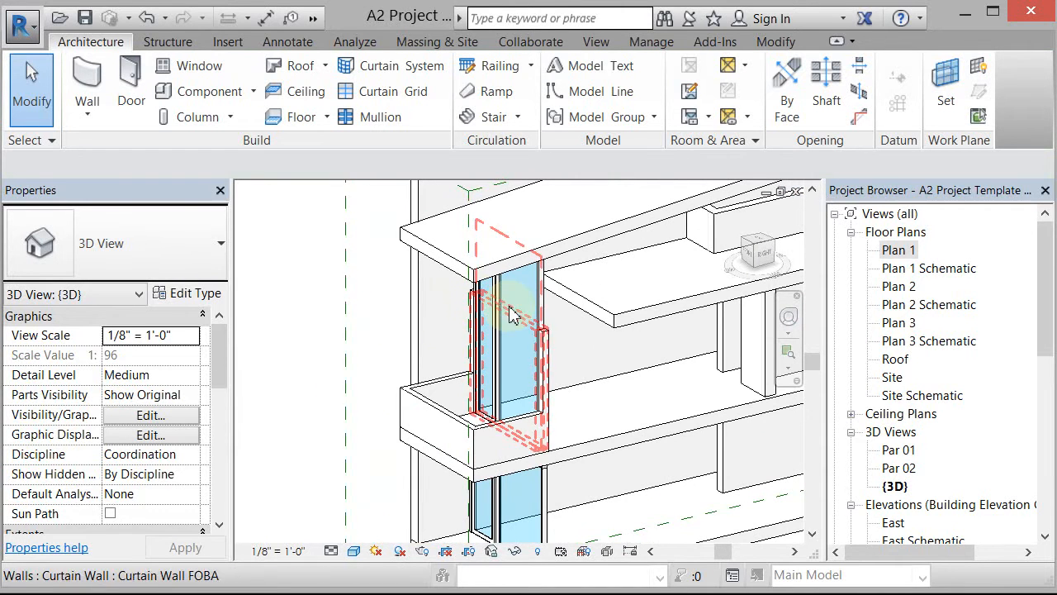
pyautogui.click(512, 314)
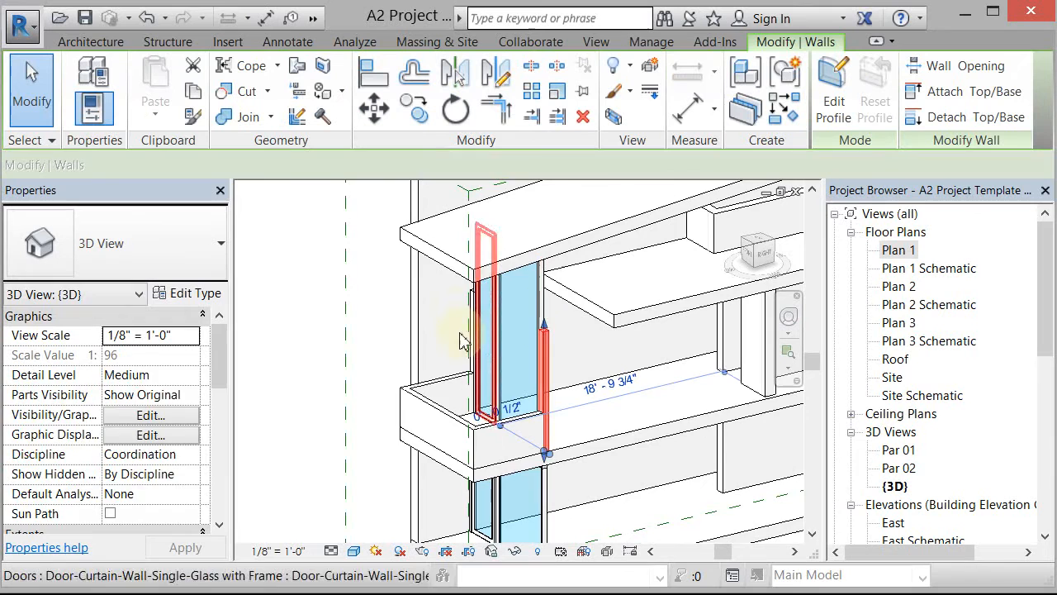
pyautogui.click(484, 285)
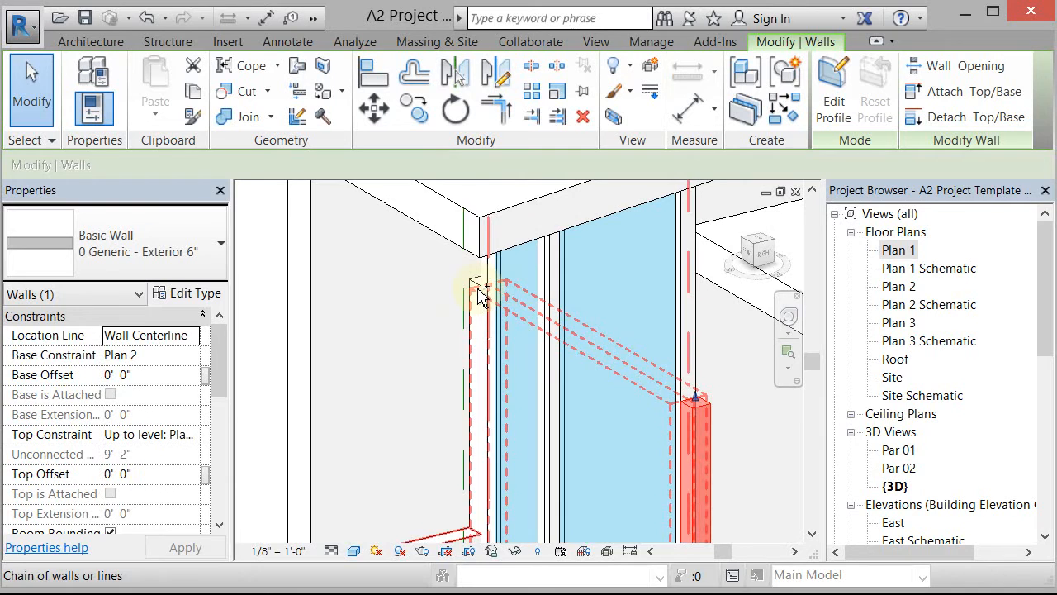
pyautogui.click(479, 293)
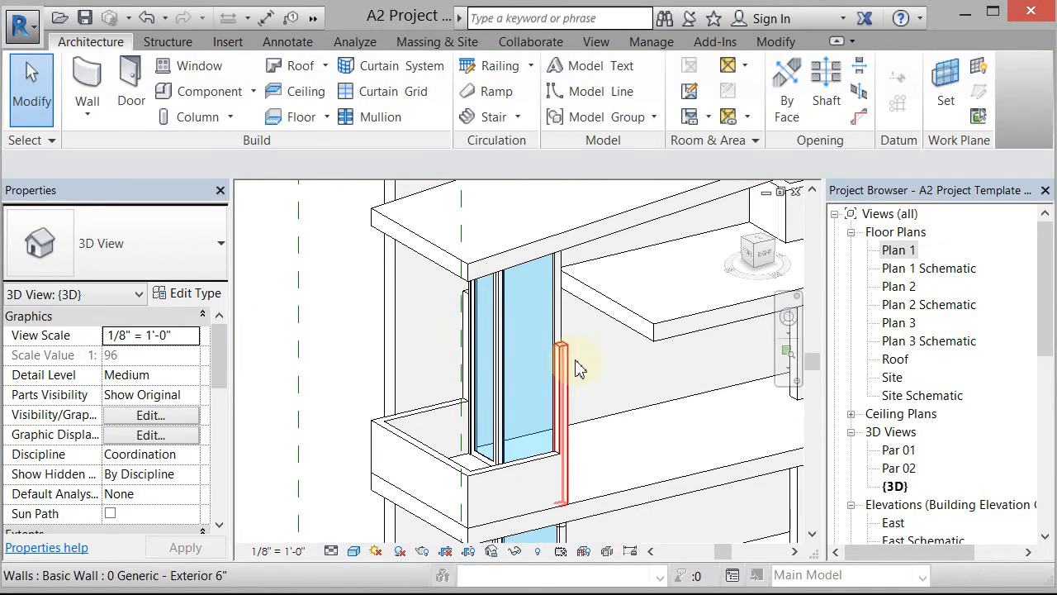
pyautogui.click(562, 372)
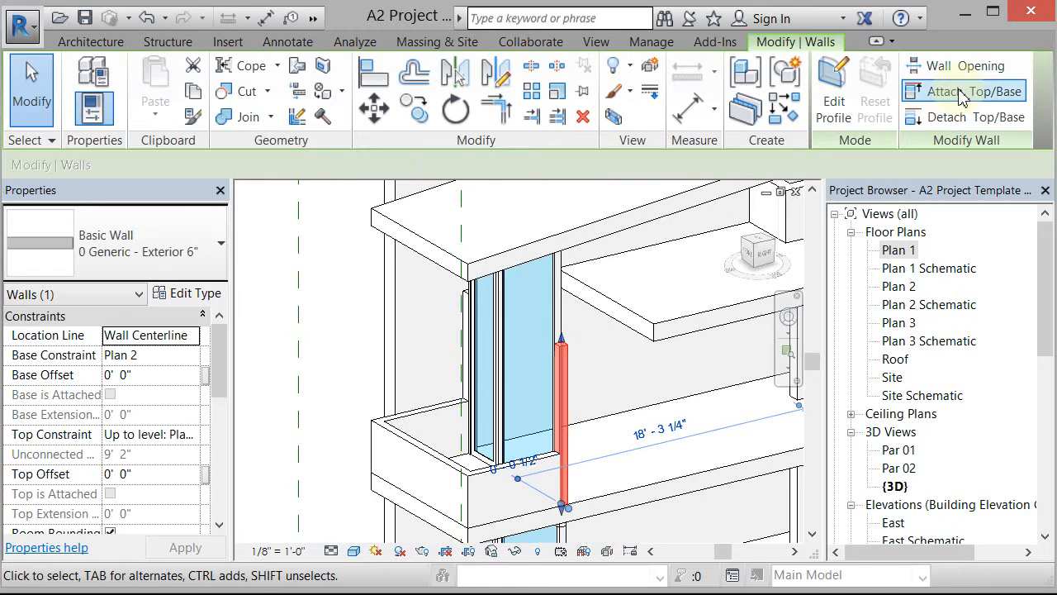
pyautogui.click(964, 91)
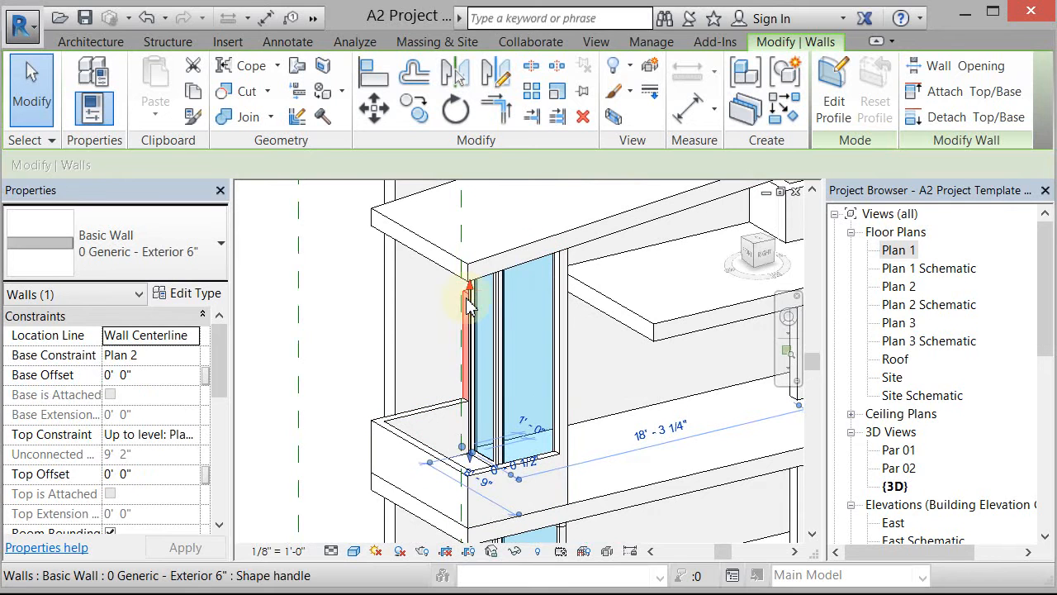
pyautogui.click(669, 211)
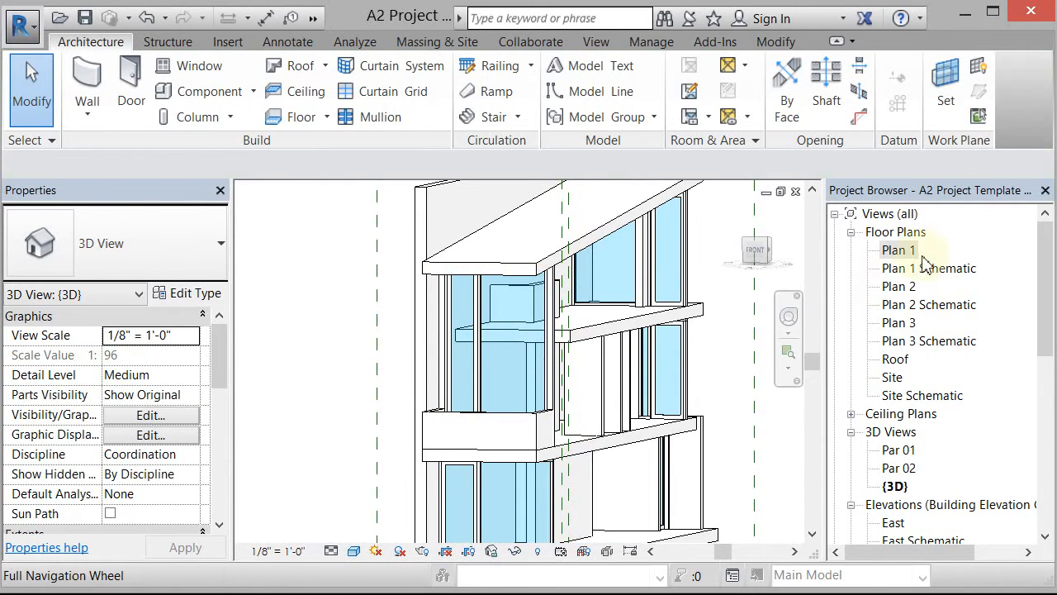
# Step: Open the Section 2 building section from the Project Browser
pyautogui.doubleClick(899, 249)
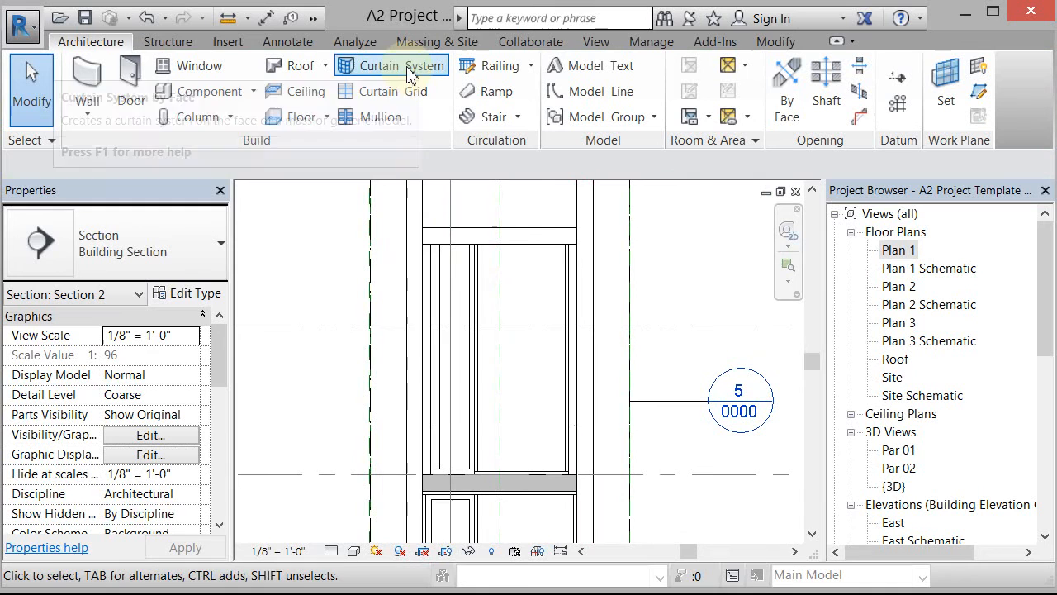
pyautogui.moveTo(383, 91)
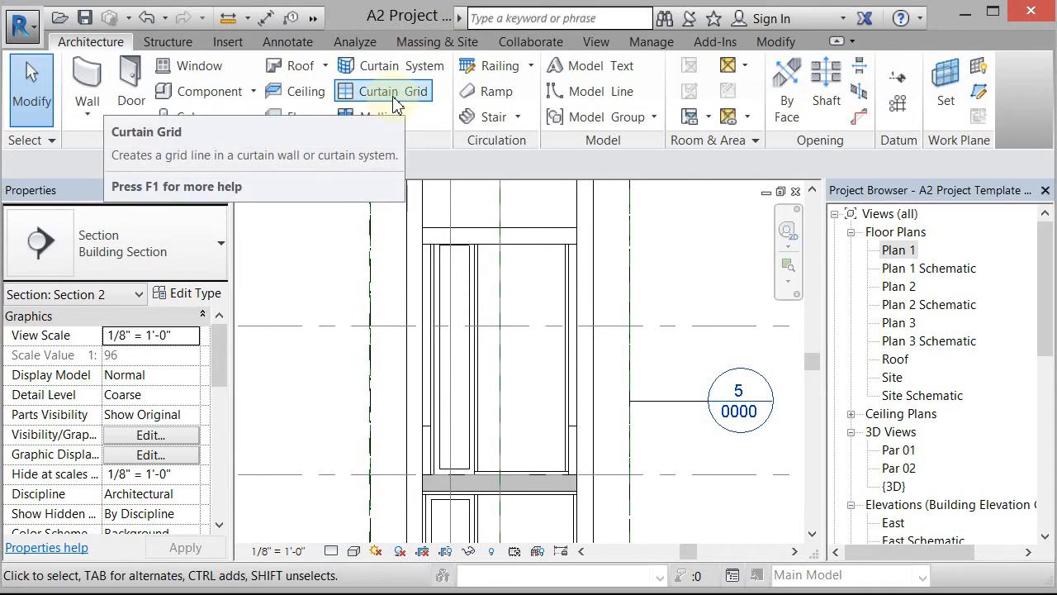
# Step: Try placing a curtain grid line, then select the upper curtain wall
pyautogui.click(404, 90)
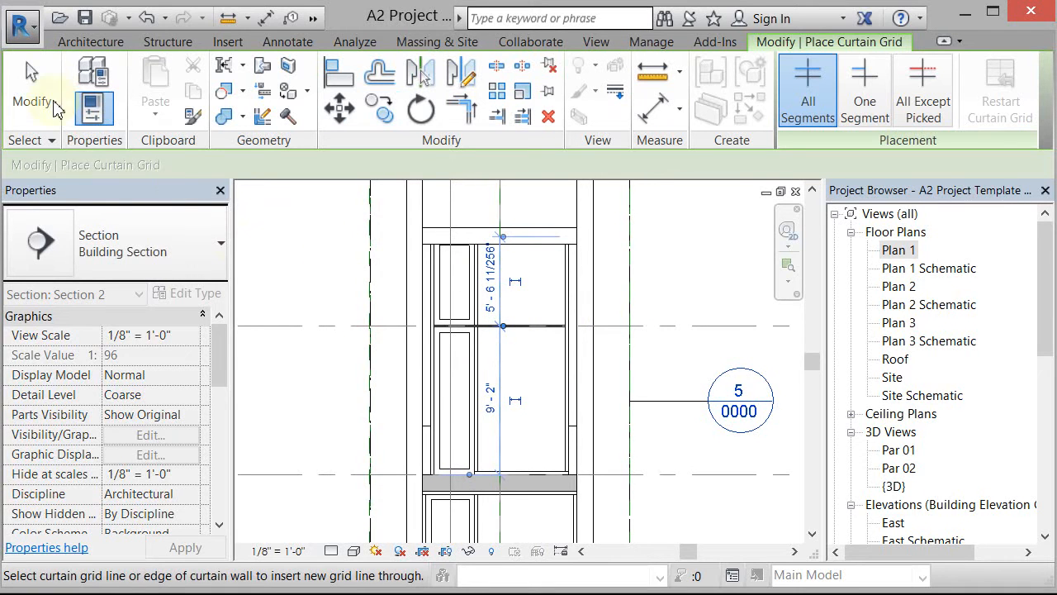
pyautogui.moveTo(31, 79)
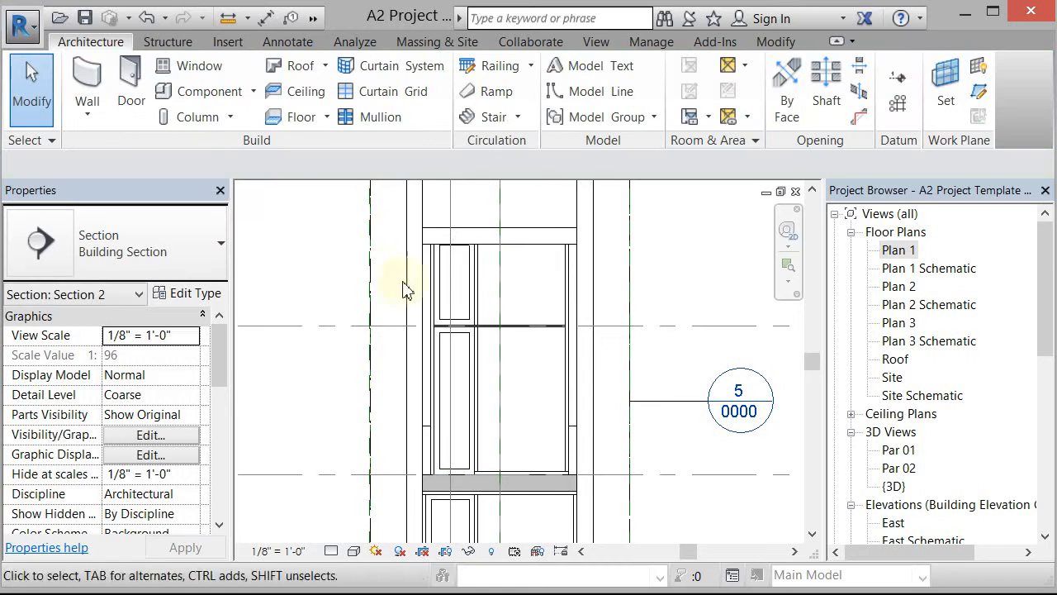
pyautogui.click(461, 323)
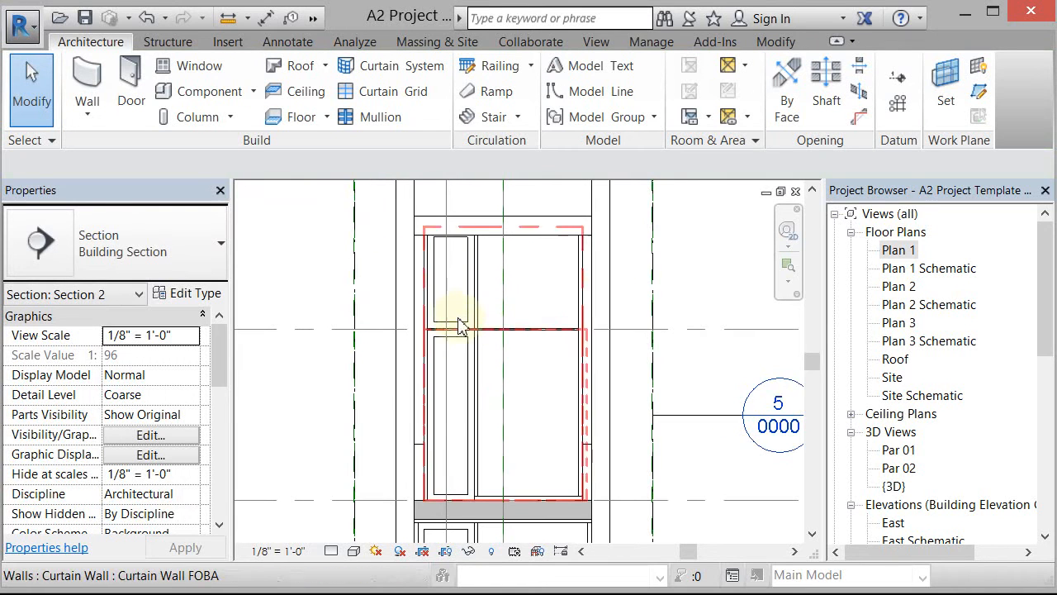
pyautogui.moveTo(461, 320)
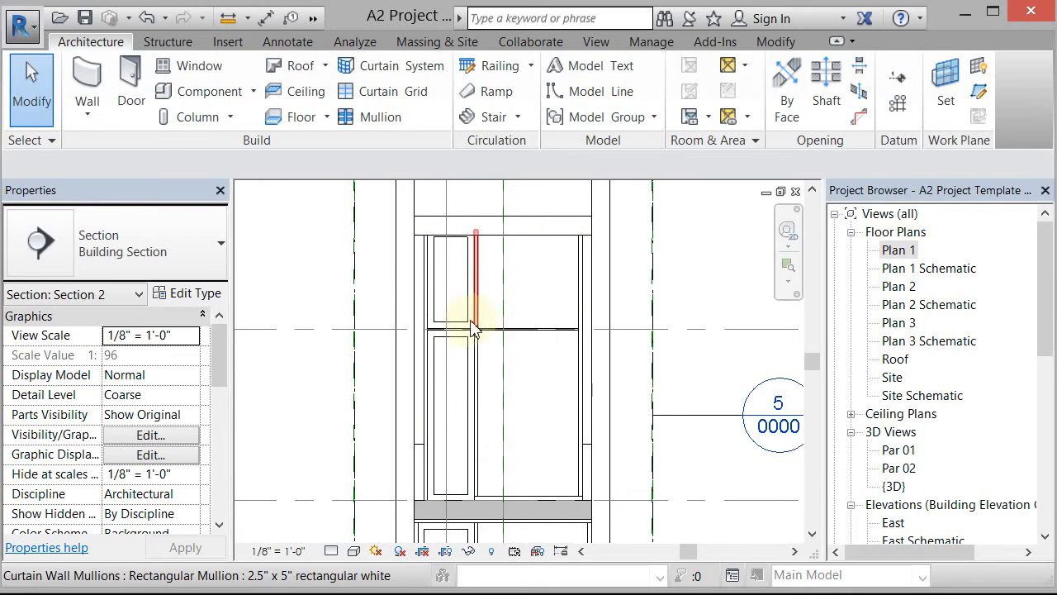
pyautogui.moveTo(462, 322)
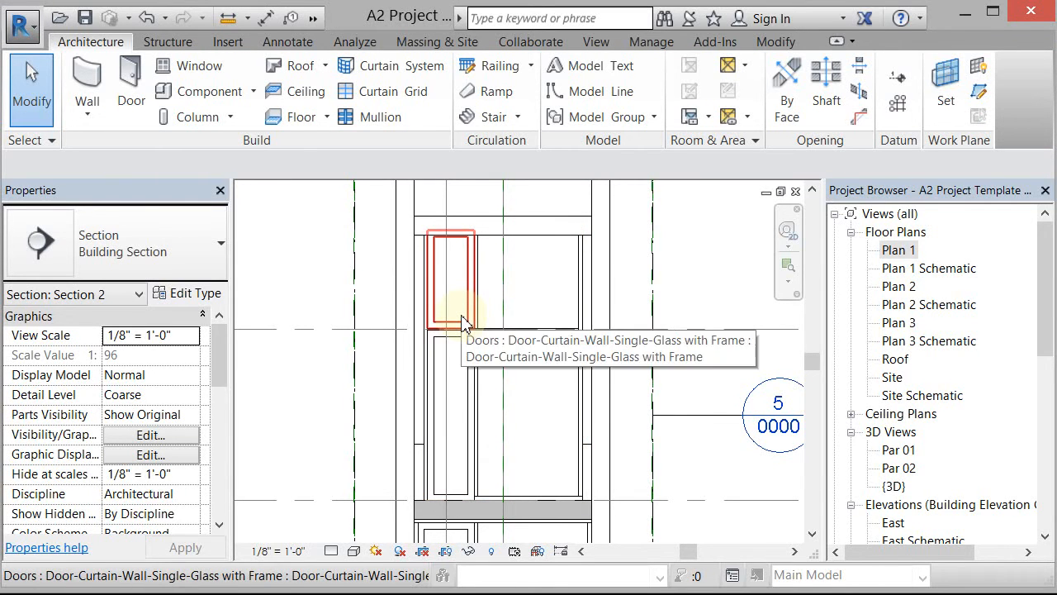
# Step: Change the upper Door-Curtain-Wall-Single-Glass with Frame door to System Panel
pyautogui.click(450, 280)
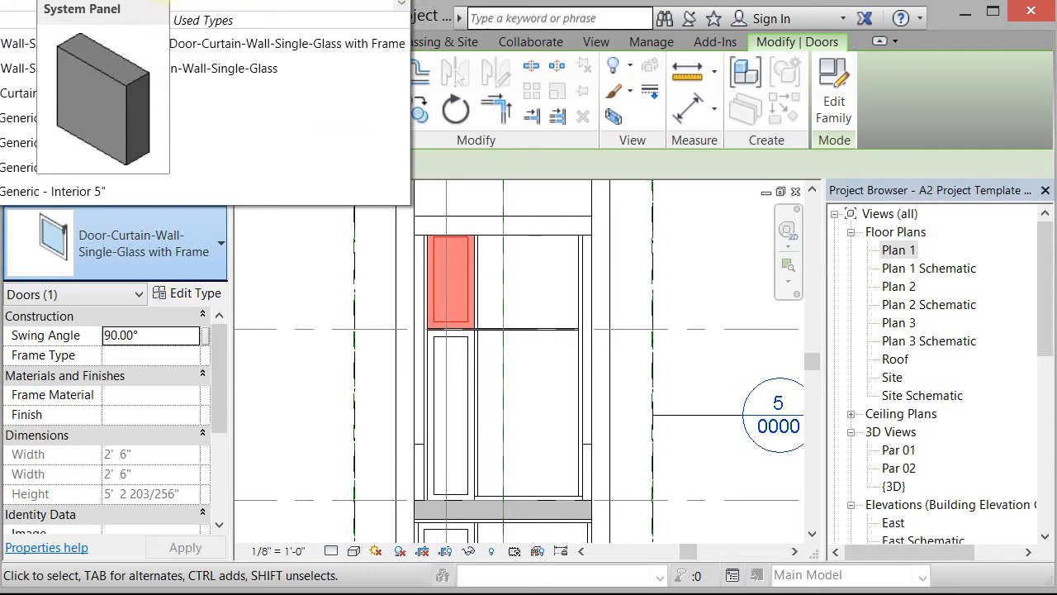
pyautogui.click(457, 364)
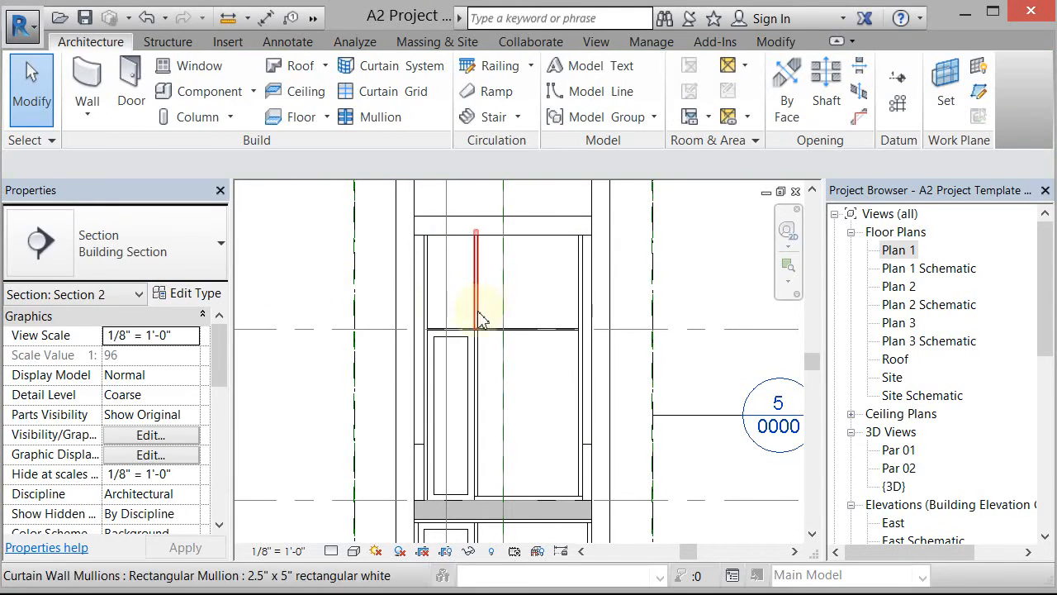
pyautogui.moveTo(475, 301)
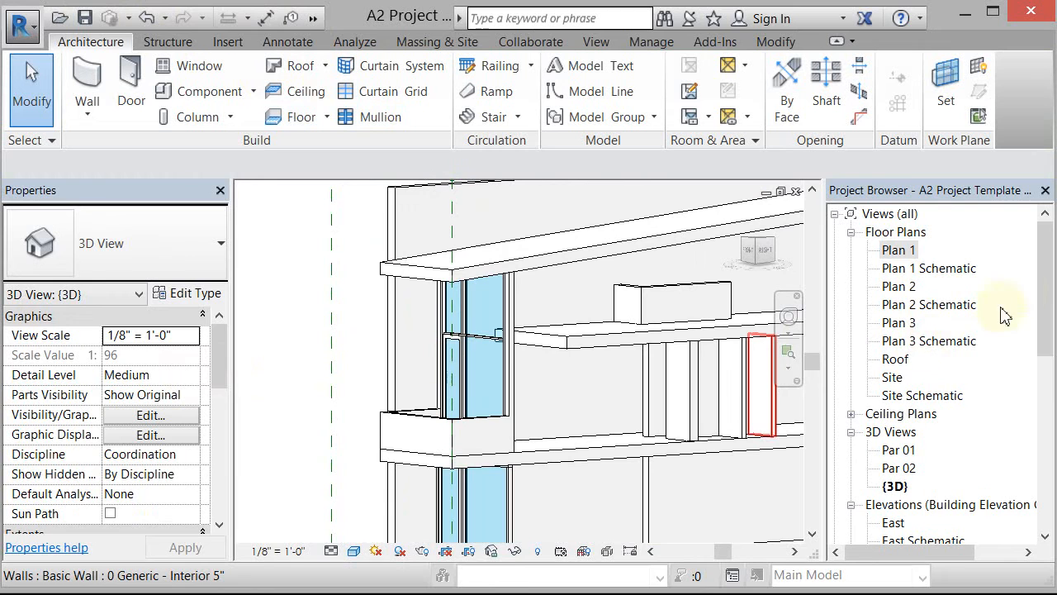
# Step: Zoom in on the upper curtain wall
pyautogui.scroll(-3)
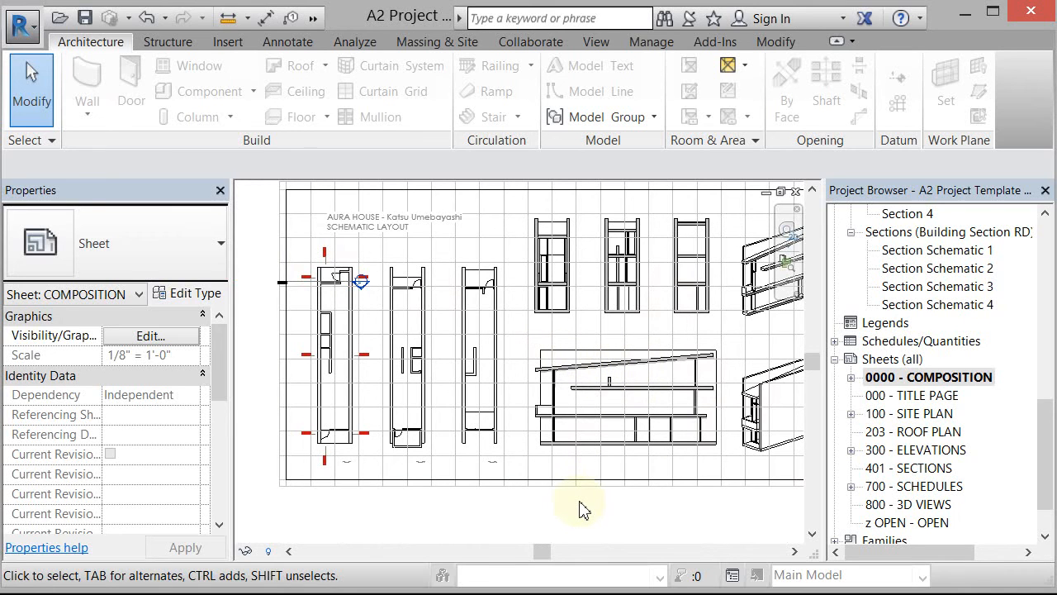
pyautogui.moveTo(622, 517)
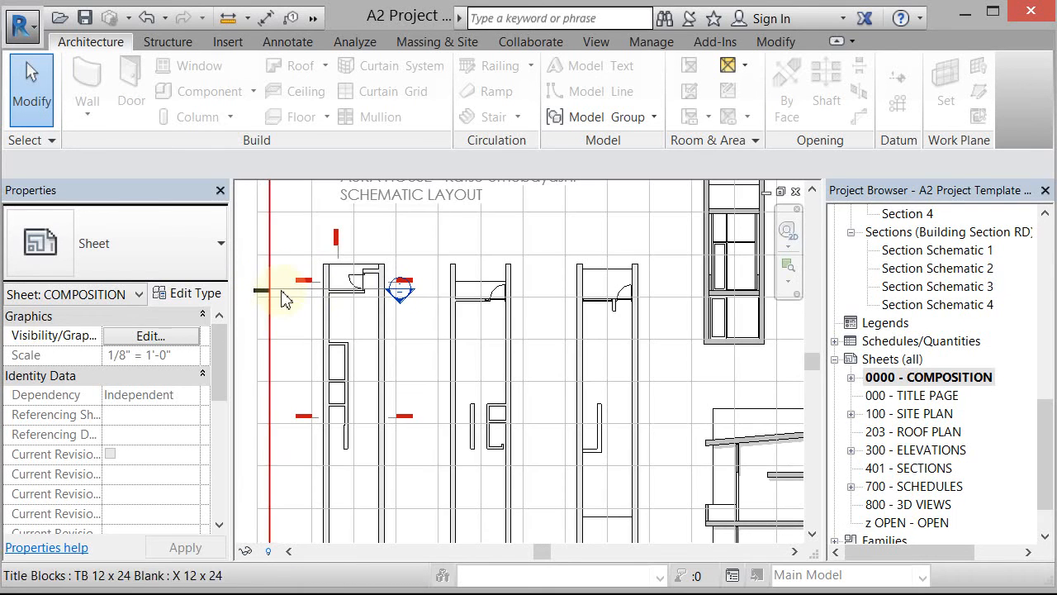
# Step: Select the Plan 1 Schematic viewport and right-click its Section 4 marker
pyautogui.click(401, 293)
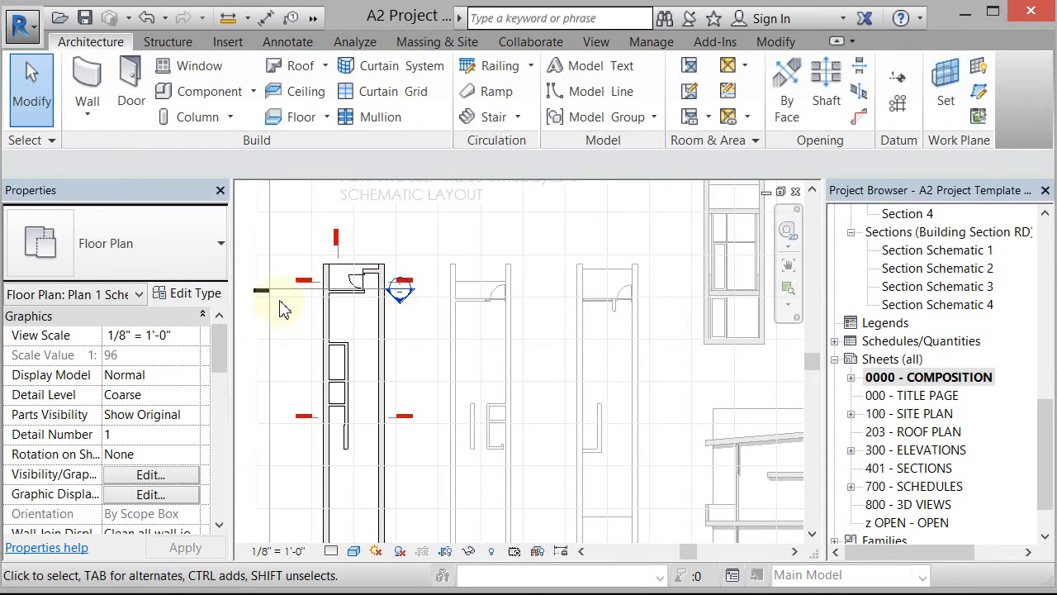
pyautogui.rightClick(275, 289)
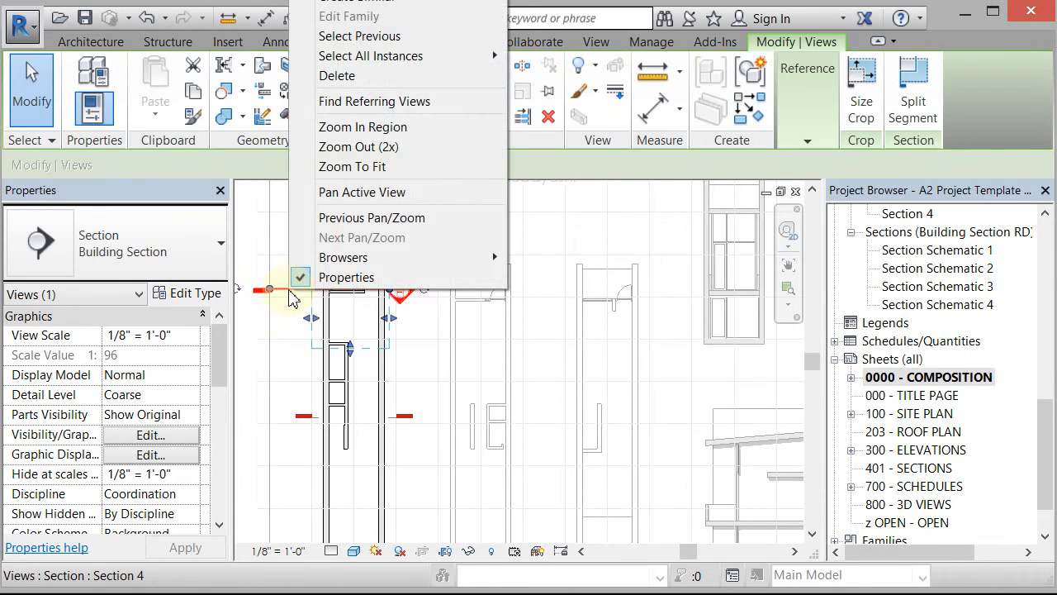